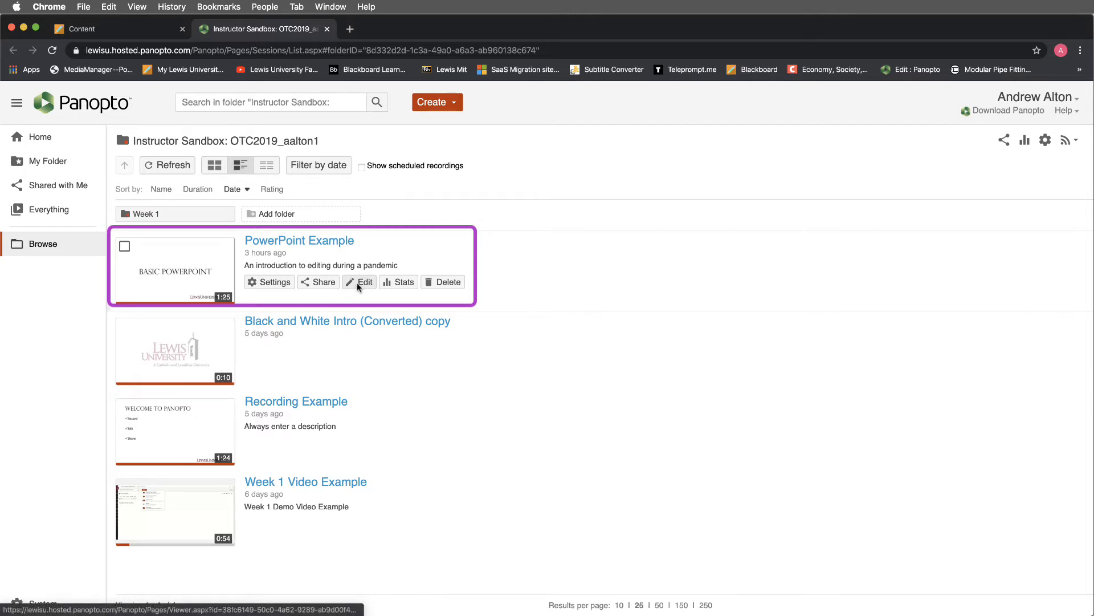
Open the PowerPoint Example session in the Panopto editor
{"action": "left_click", "coordinate": [359, 282]}
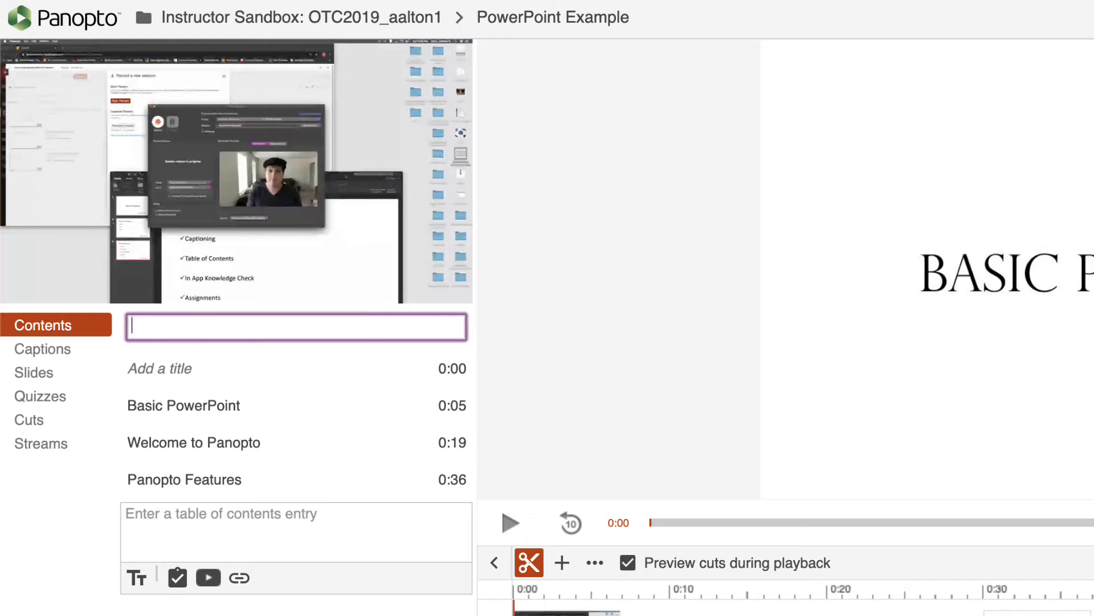
Enter 'Welcome to Panopto' as the title of the session's table of contents
{"action": "type", "text": "Welcome to"}
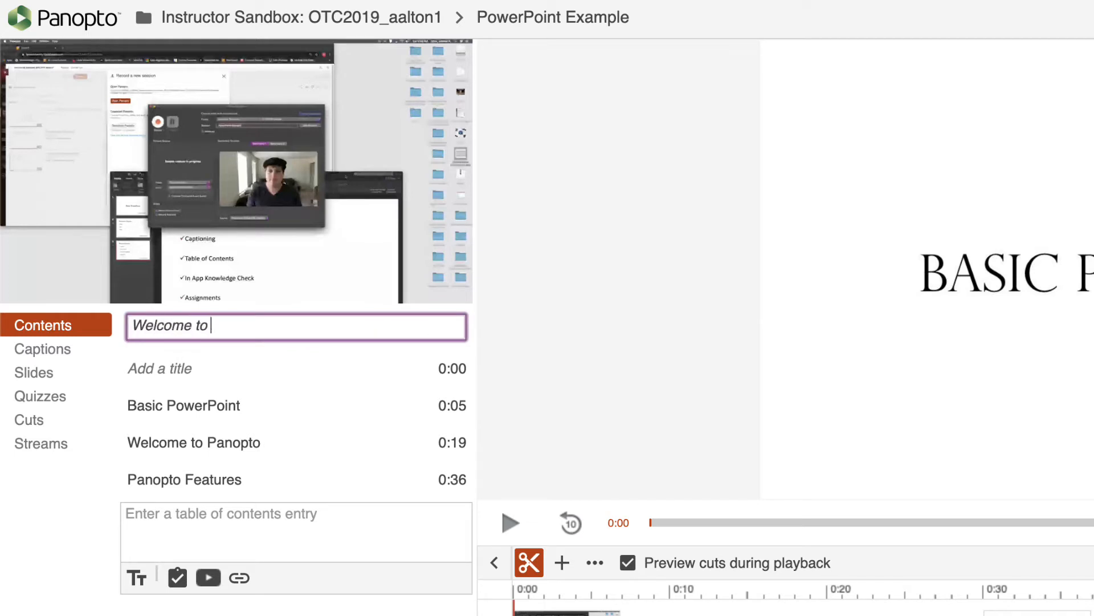
{"action": "type", "text": "Pano"}
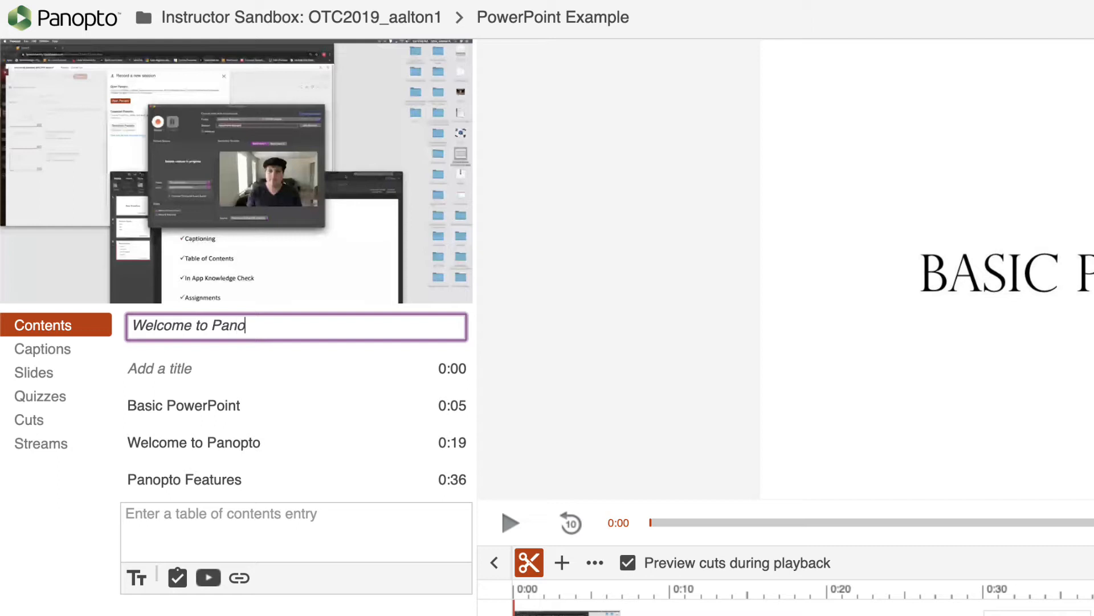
{"action": "type", "text": "to"}
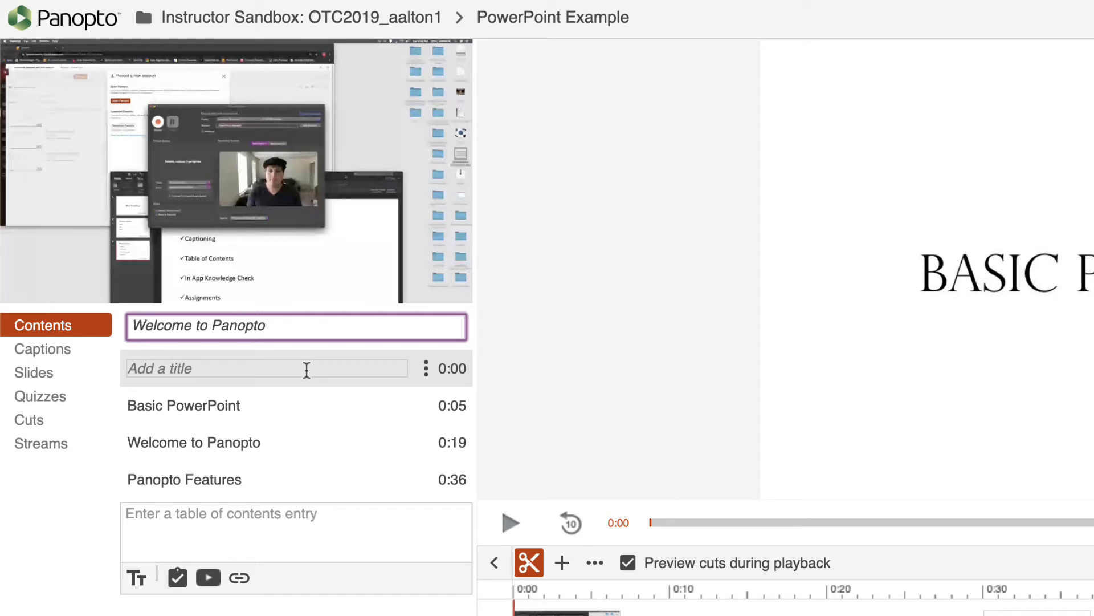
Name the untitled 0:00 contents entry 'Intro'
{"action": "left_click", "coordinate": [264, 368]}
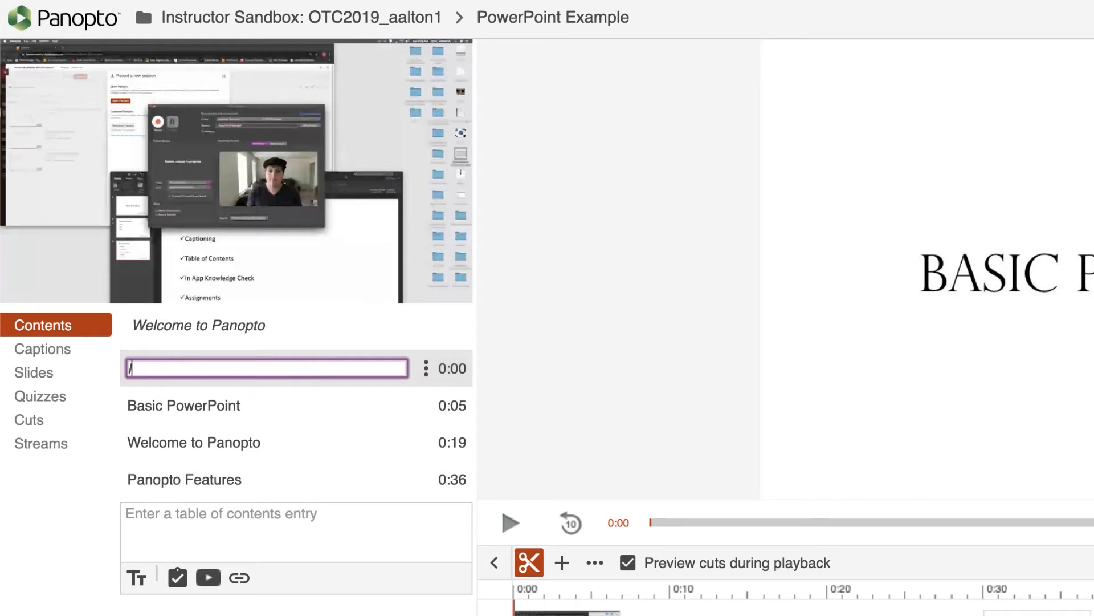
{"action": "type", "text": "Intro"}
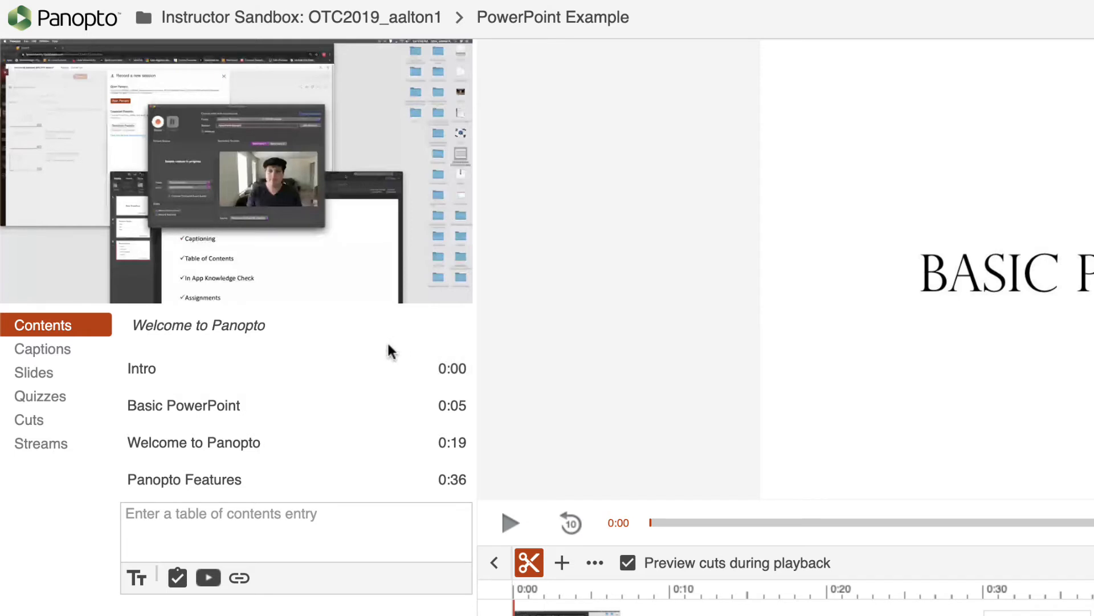
{"action": "mouse_move", "coordinate": [433, 410]}
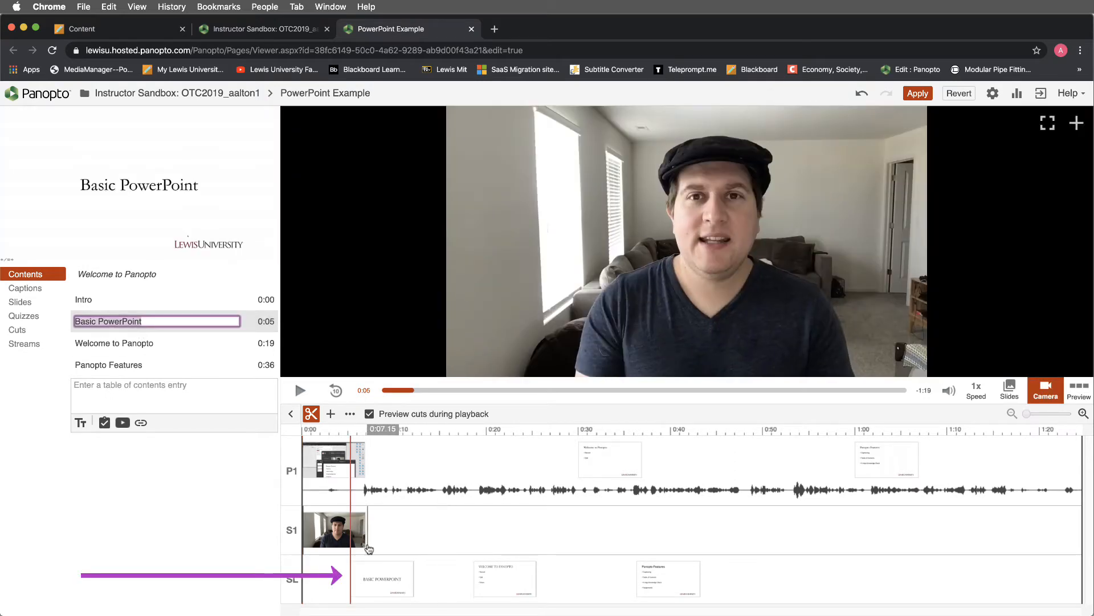
{"action": "mouse_move", "coordinate": [736, 319]}
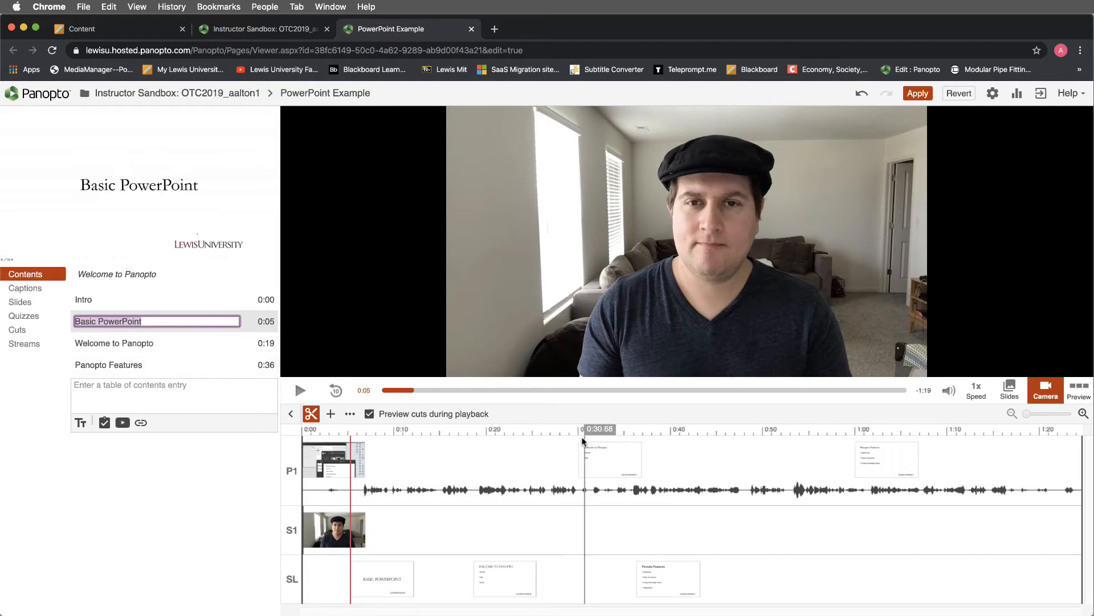
Move the playhead to about 0:30 where the Welcome to Panopto slide appears
{"action": "left_click", "coordinate": [579, 438]}
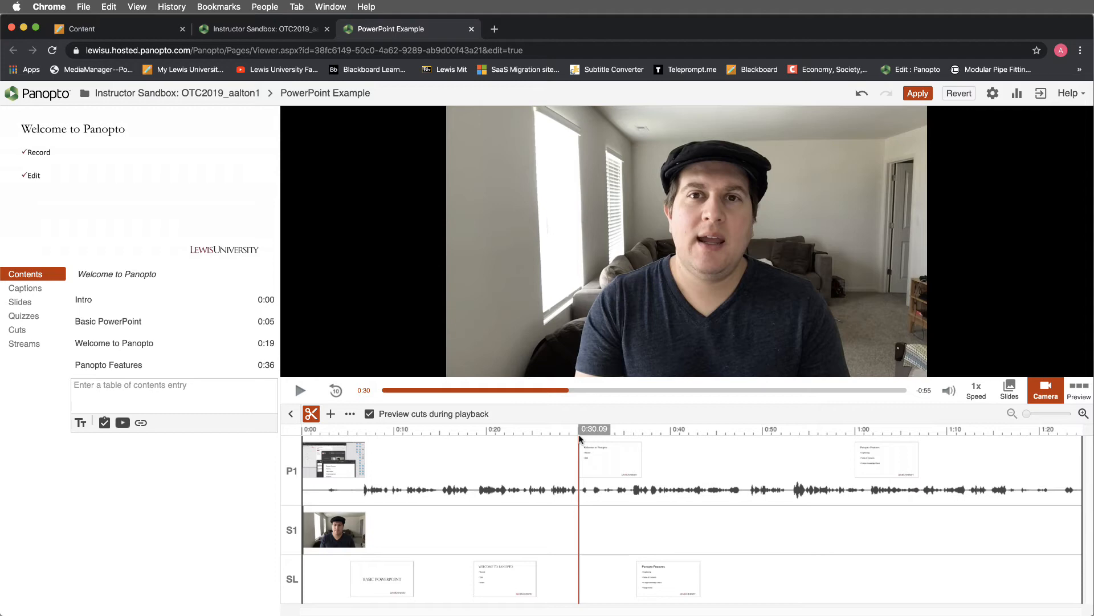
Play from about 0:50 and add a contents entry 'New Title' at 0:52
{"action": "left_click", "coordinate": [764, 430]}
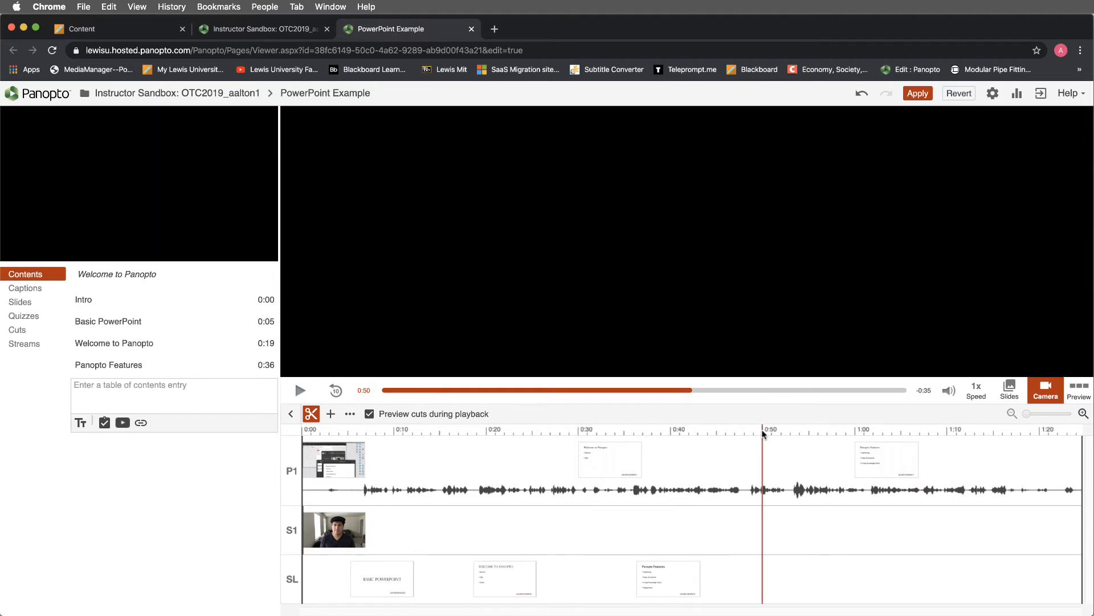
{"action": "left_click", "coordinate": [300, 390]}
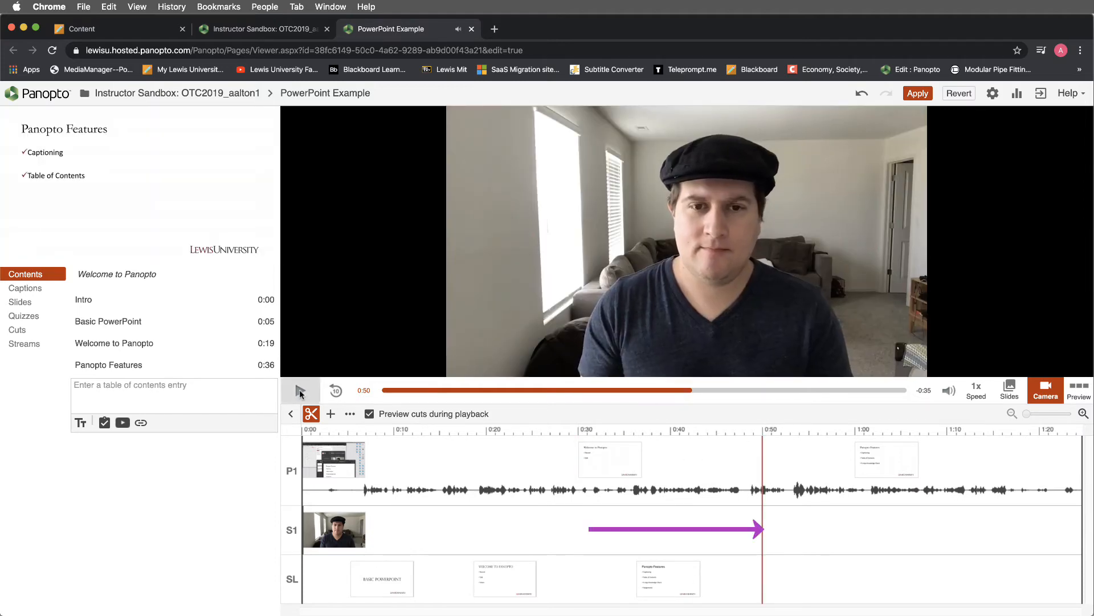
{"action": "left_click", "coordinate": [301, 390]}
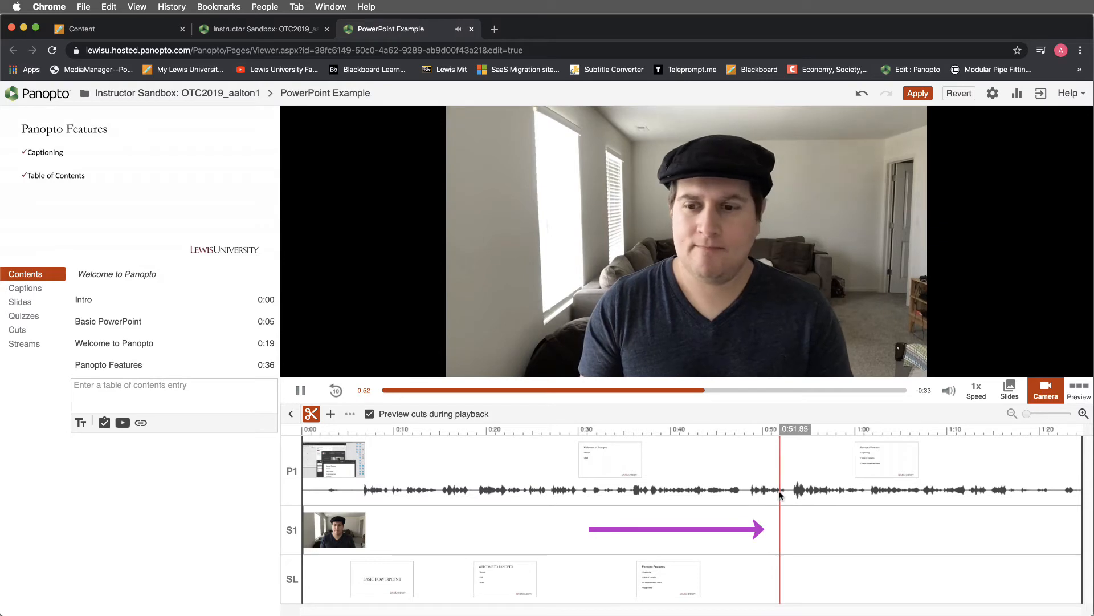
{"action": "left_click", "coordinate": [158, 393]}
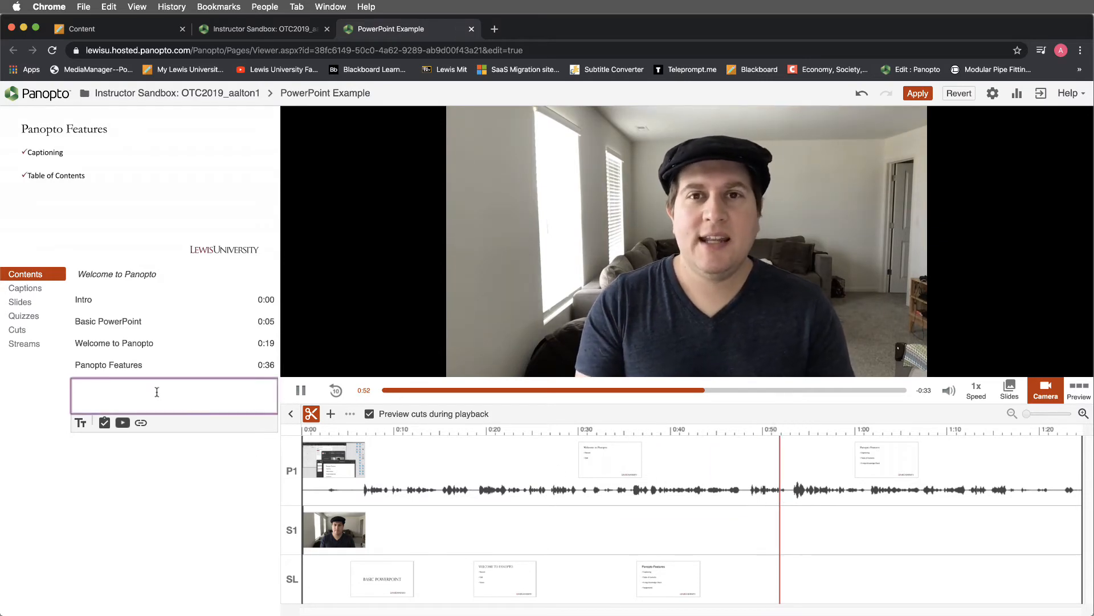
{"action": "type", "text": "New Title"}
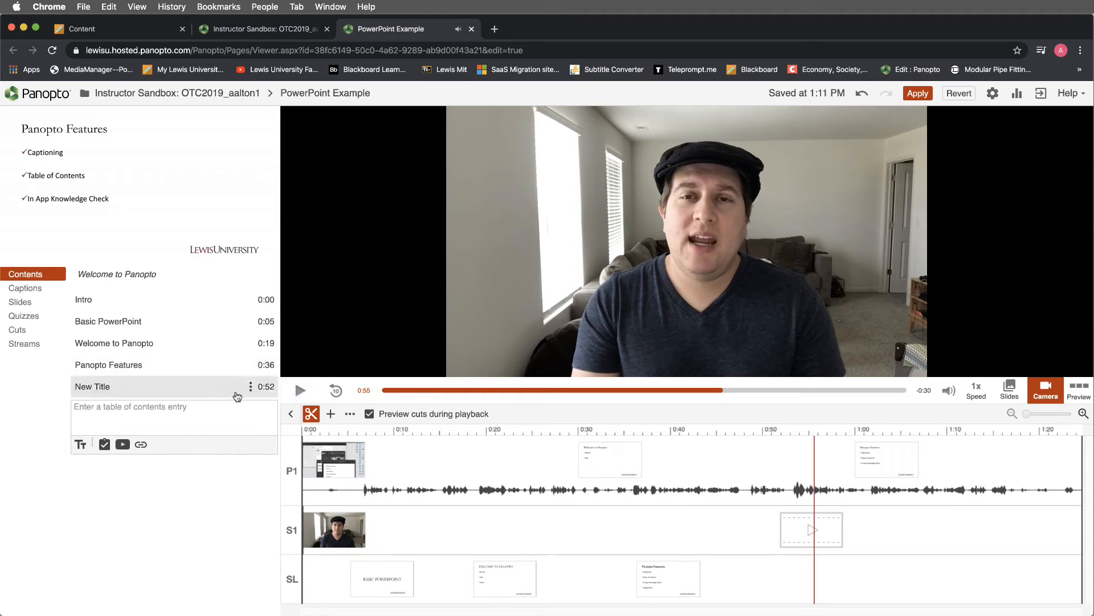
{"action": "mouse_move", "coordinate": [250, 386]}
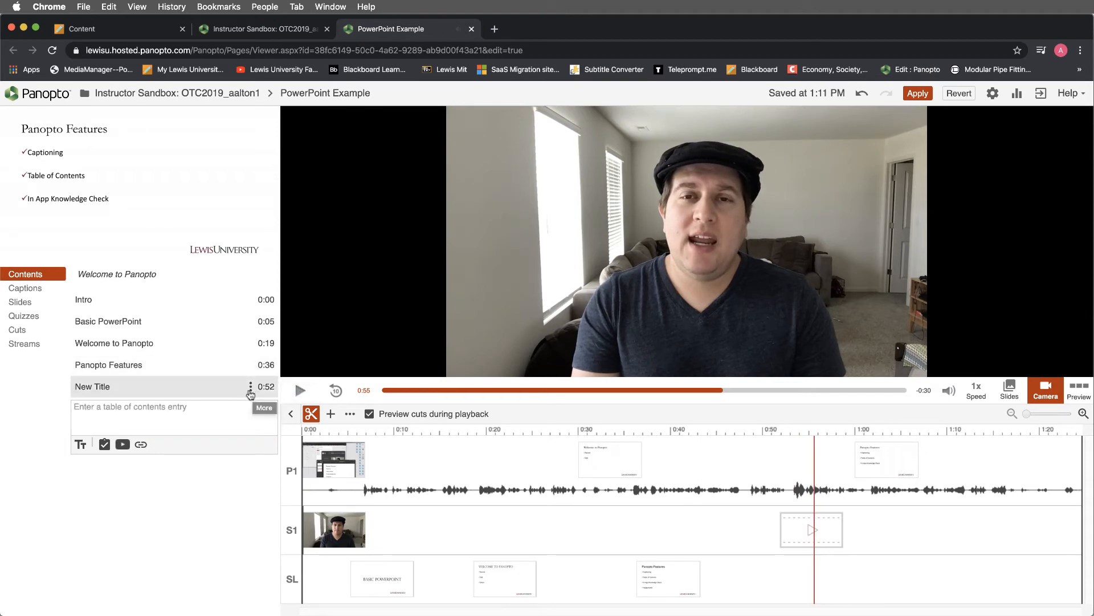
Delete the New Title entry, leaving the four original contents entries
{"action": "left_click", "coordinate": [249, 387]}
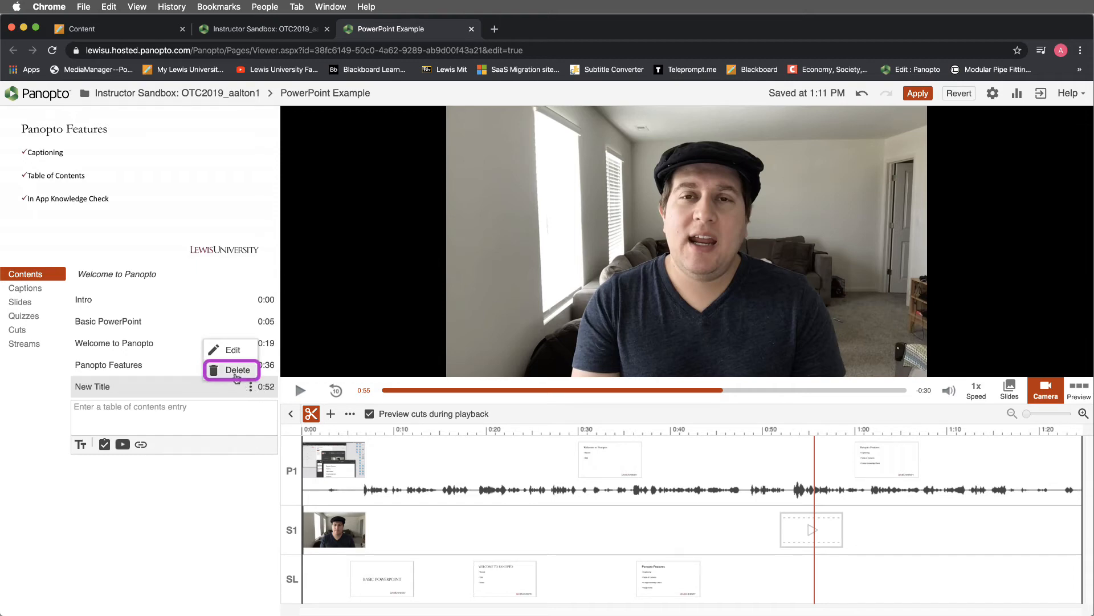
{"action": "left_click", "coordinate": [237, 370]}
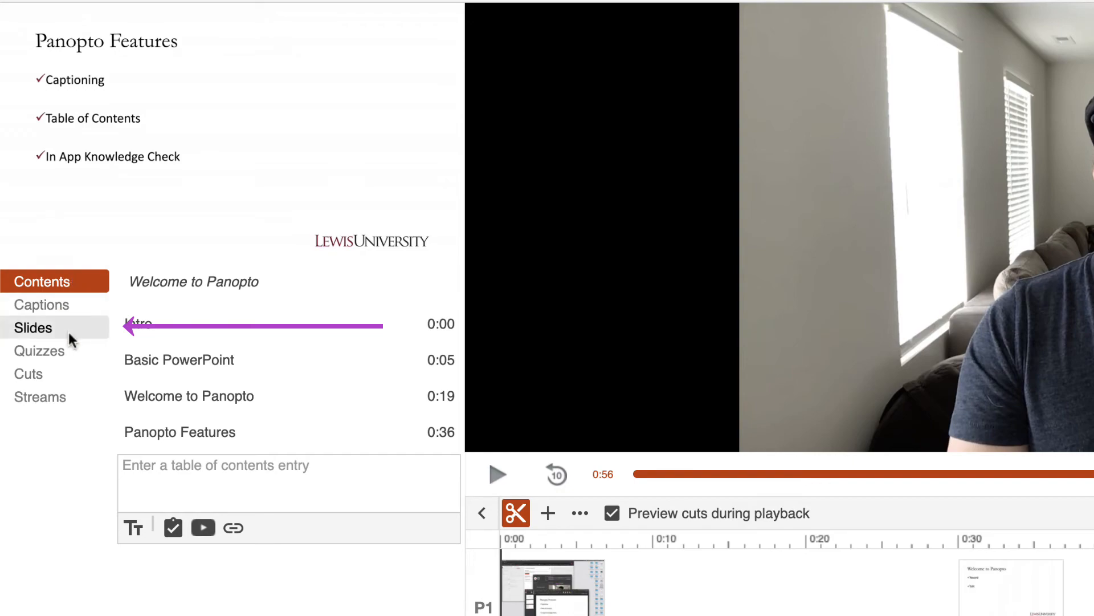
Show the slides at 0:05, 0:19 and 0:36 and view options for the 0:19 slide
{"action": "left_click", "coordinate": [33, 329]}
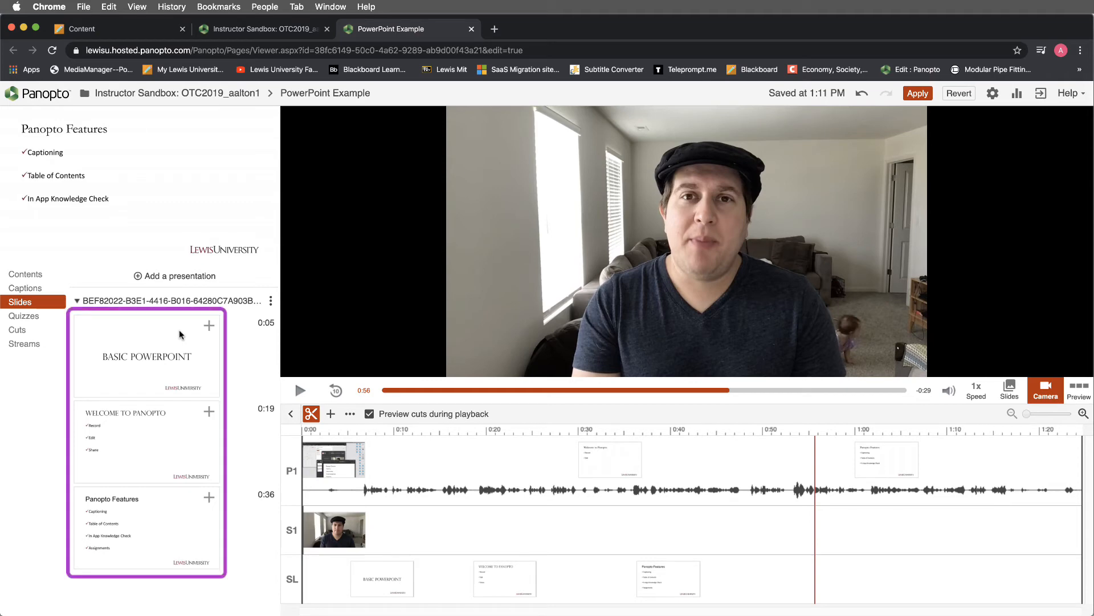
{"action": "mouse_move", "coordinate": [237, 460]}
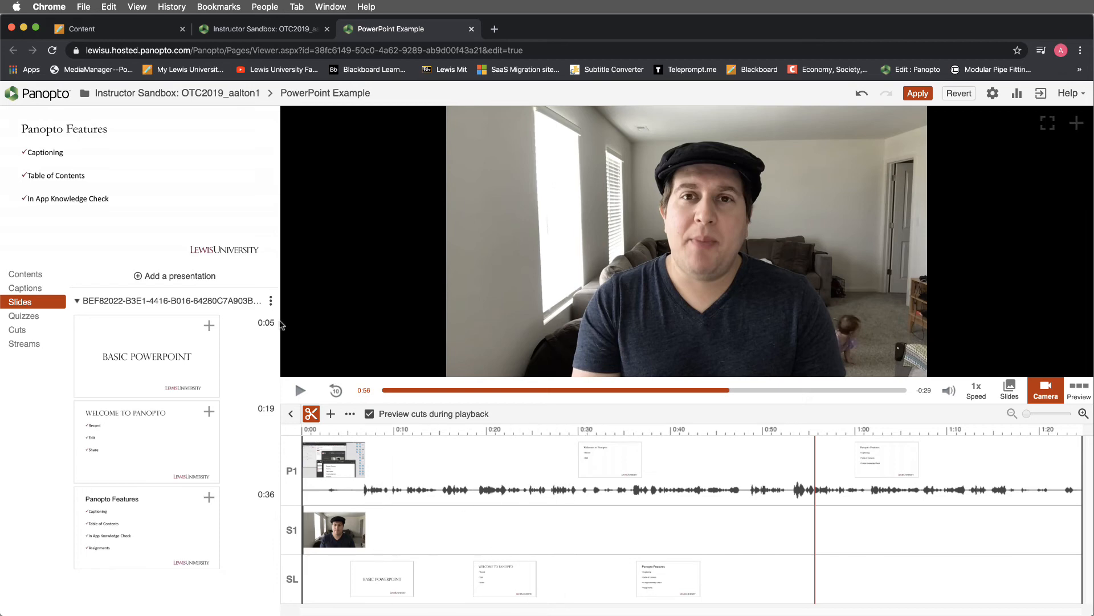
{"action": "mouse_move", "coordinate": [250, 326]}
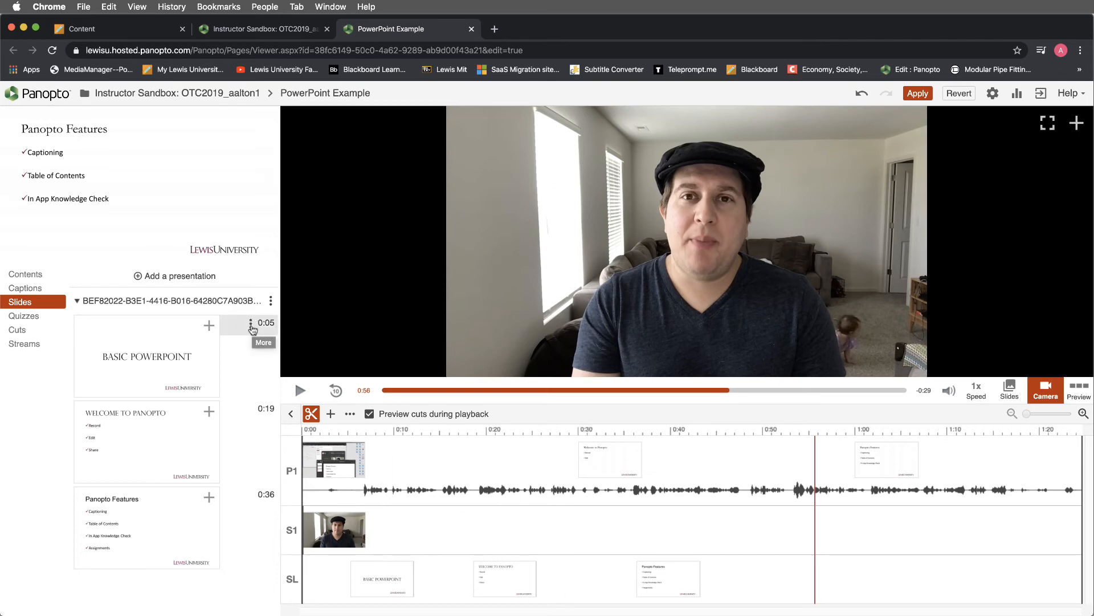
{"action": "mouse_move", "coordinate": [246, 397]}
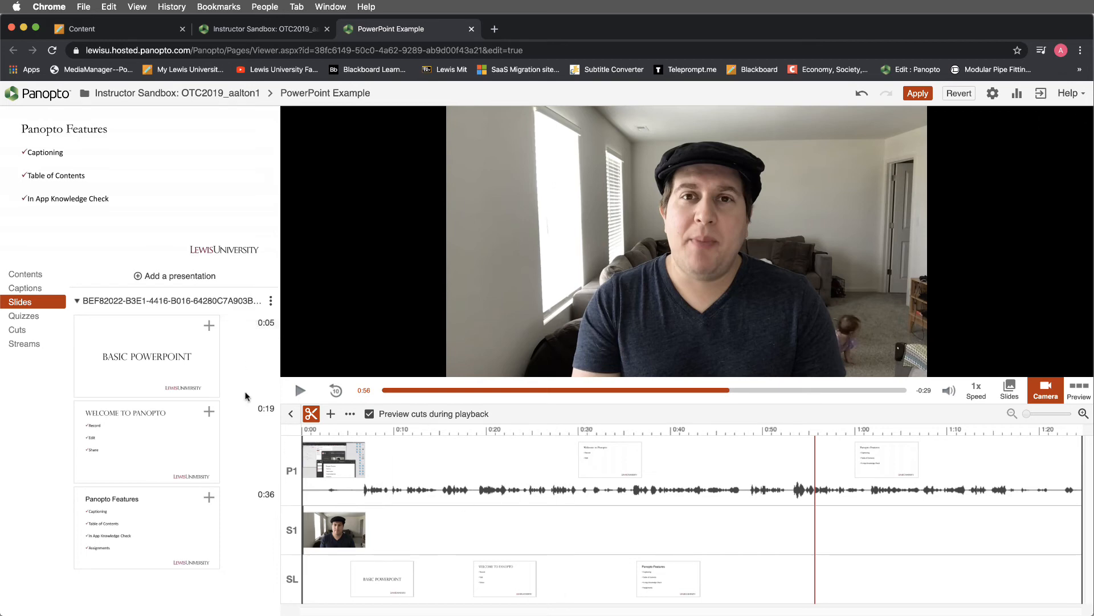
{"action": "mouse_move", "coordinate": [250, 407]}
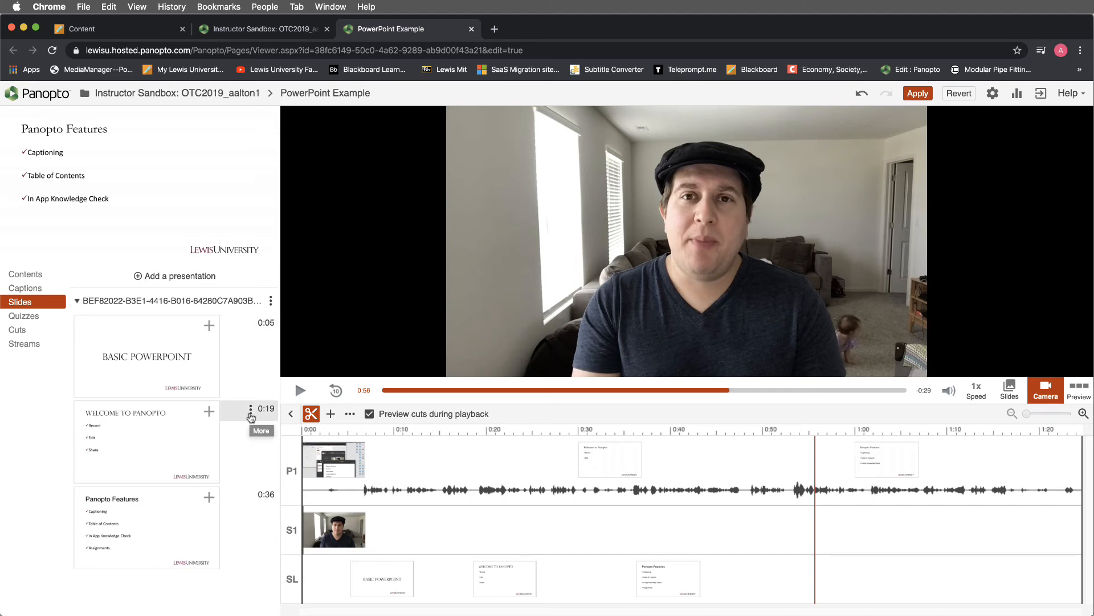
{"action": "left_click", "coordinate": [249, 422]}
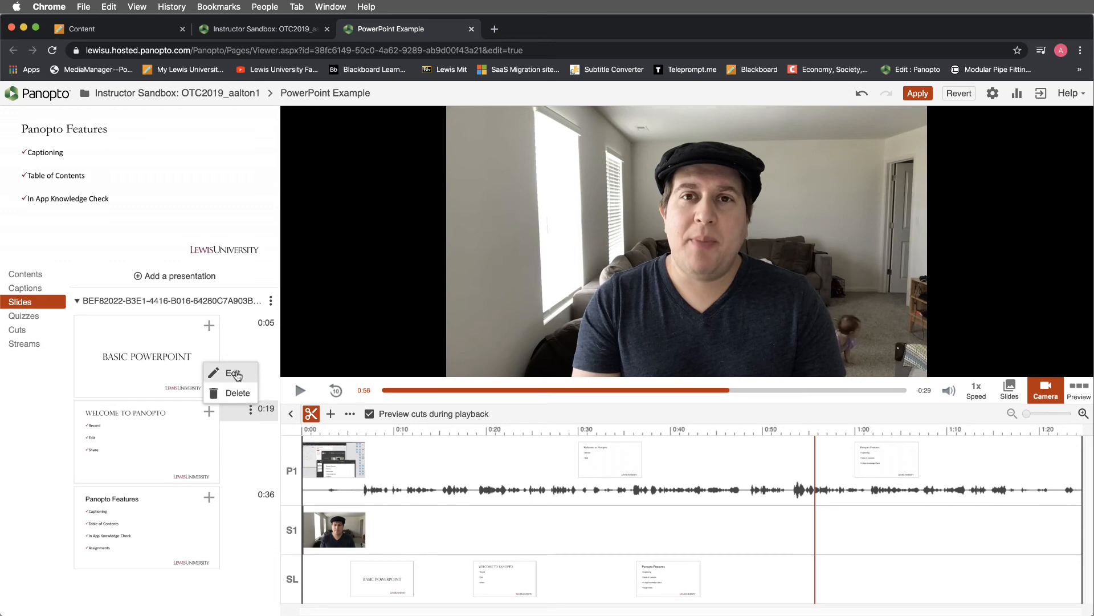
{"action": "left_click", "coordinate": [231, 371]}
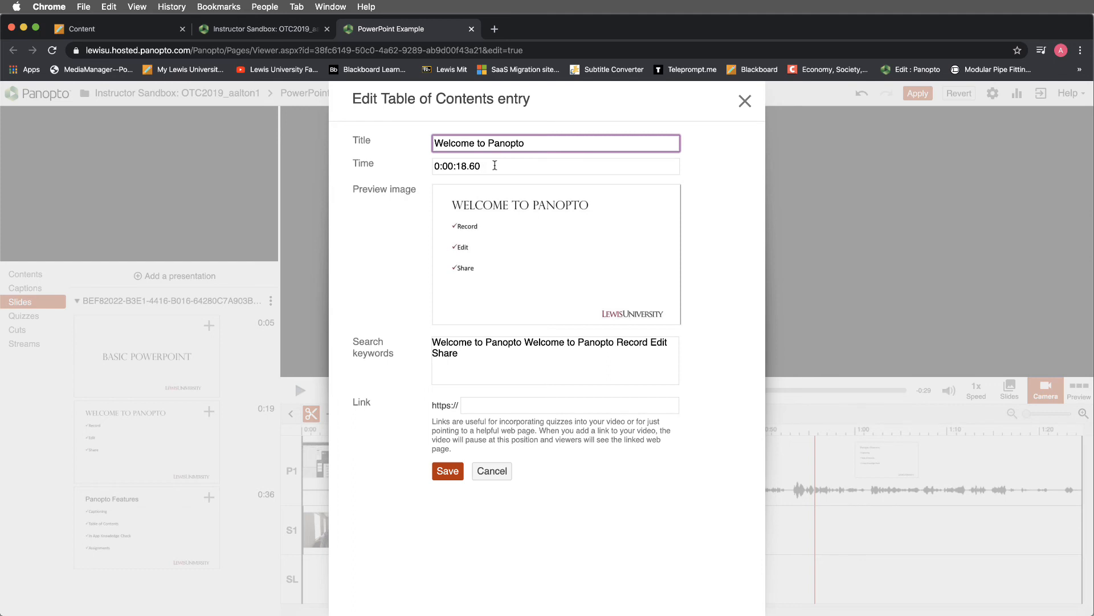
{"action": "mouse_move", "coordinate": [473, 250]}
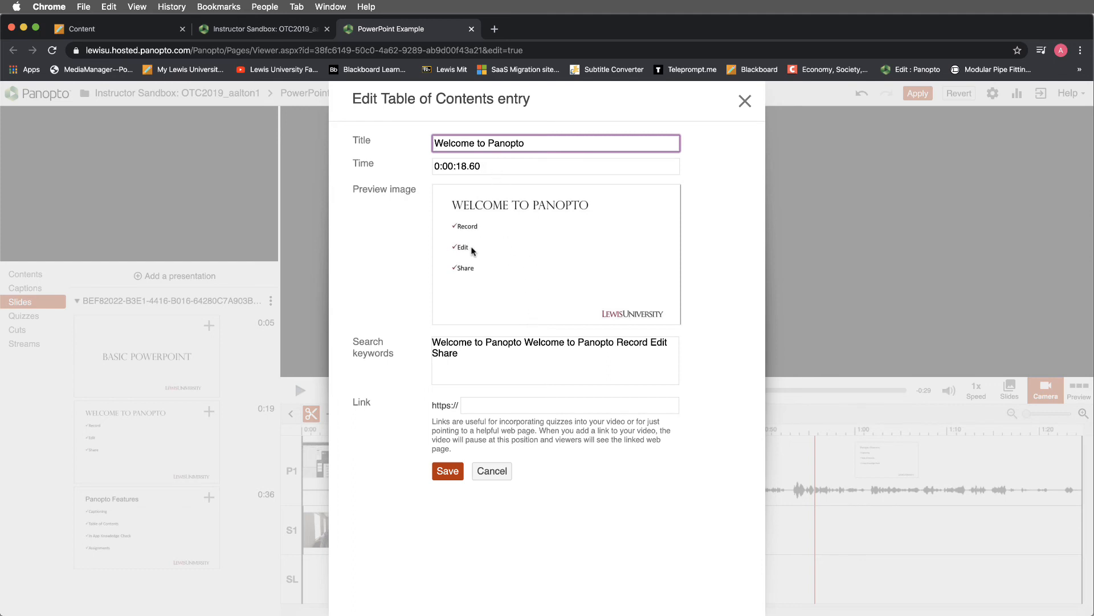
{"action": "mouse_move", "coordinate": [541, 266]}
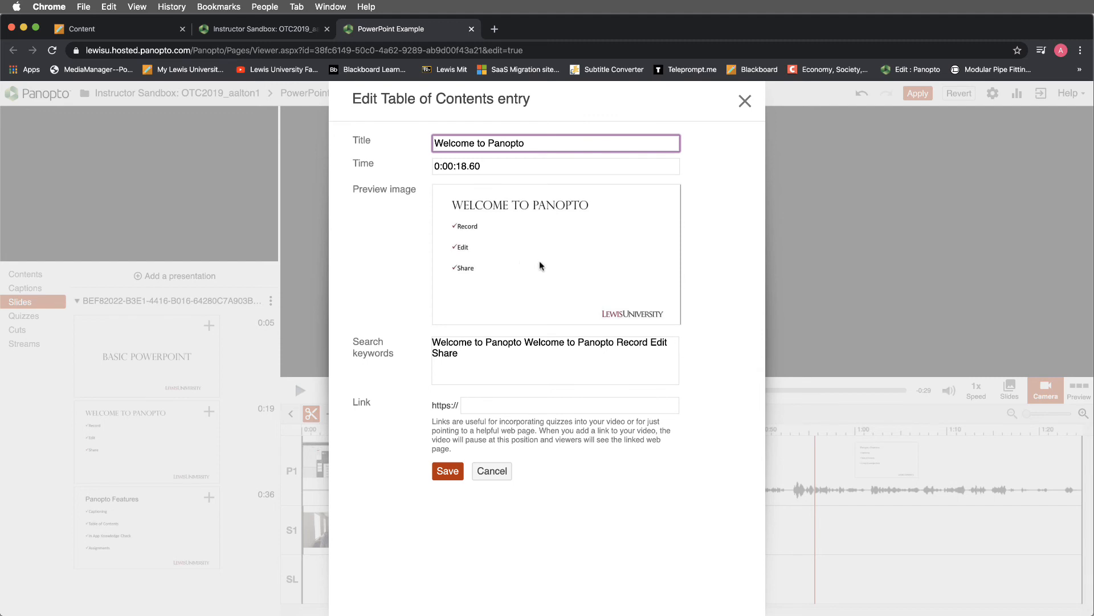
{"action": "mouse_move", "coordinate": [480, 356]}
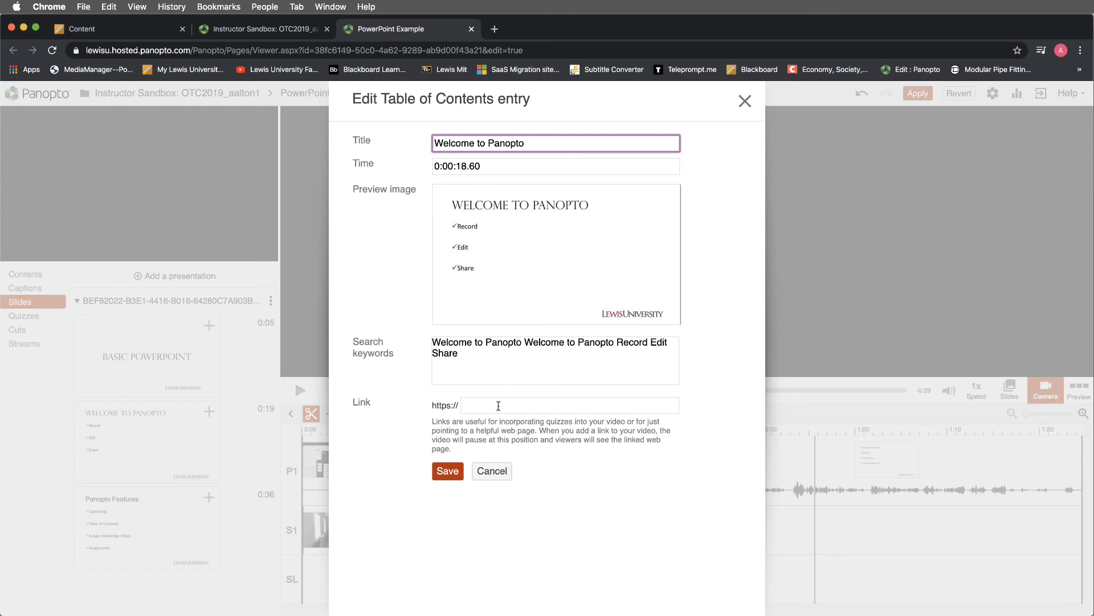
{"action": "mouse_move", "coordinate": [554, 407]}
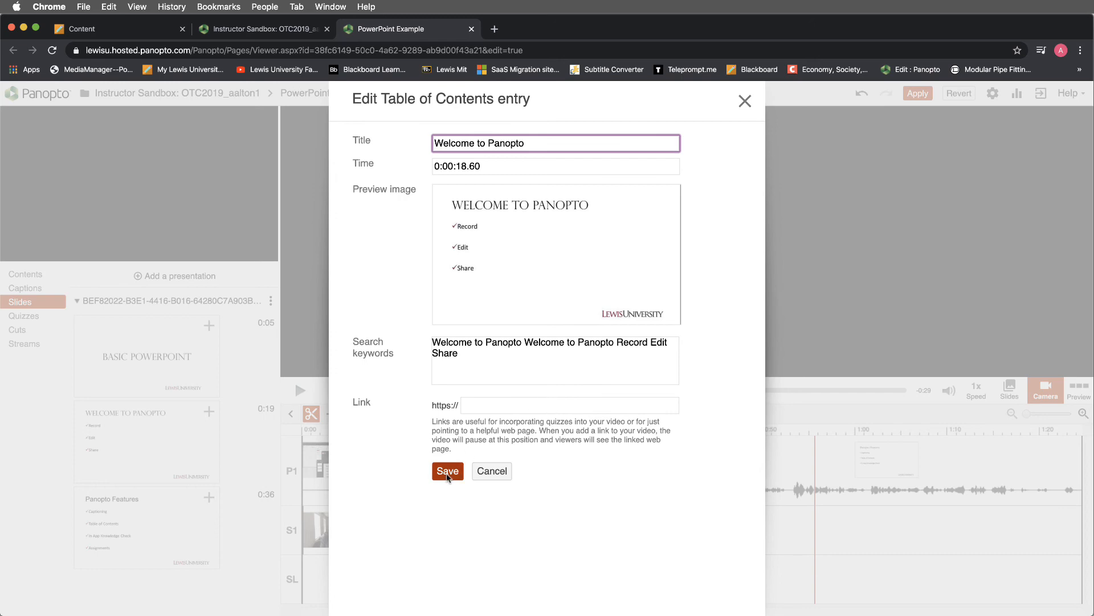
{"action": "left_click", "coordinate": [447, 471]}
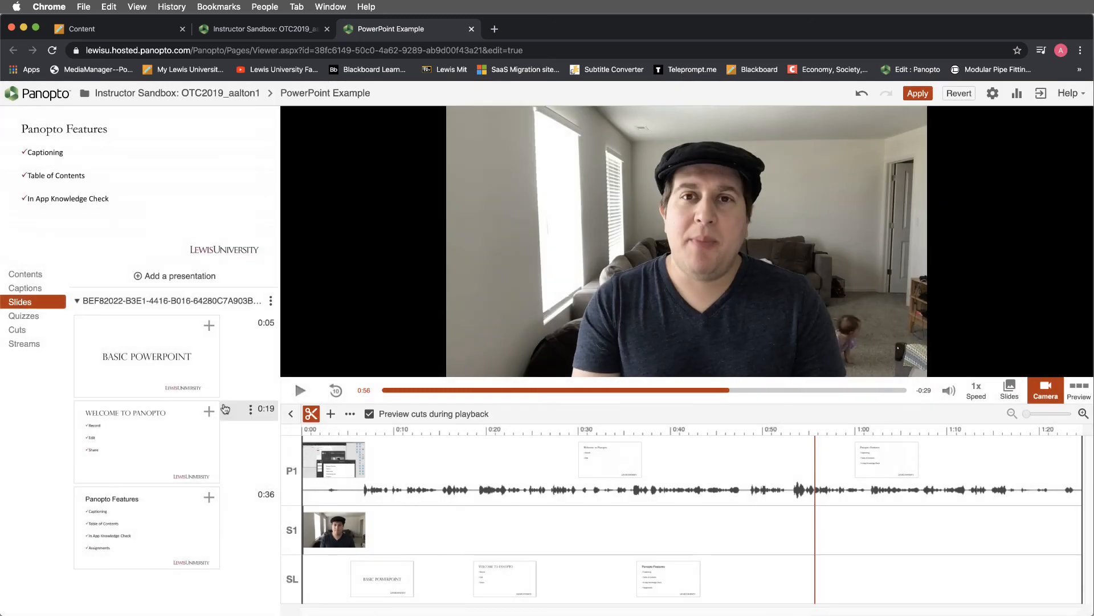